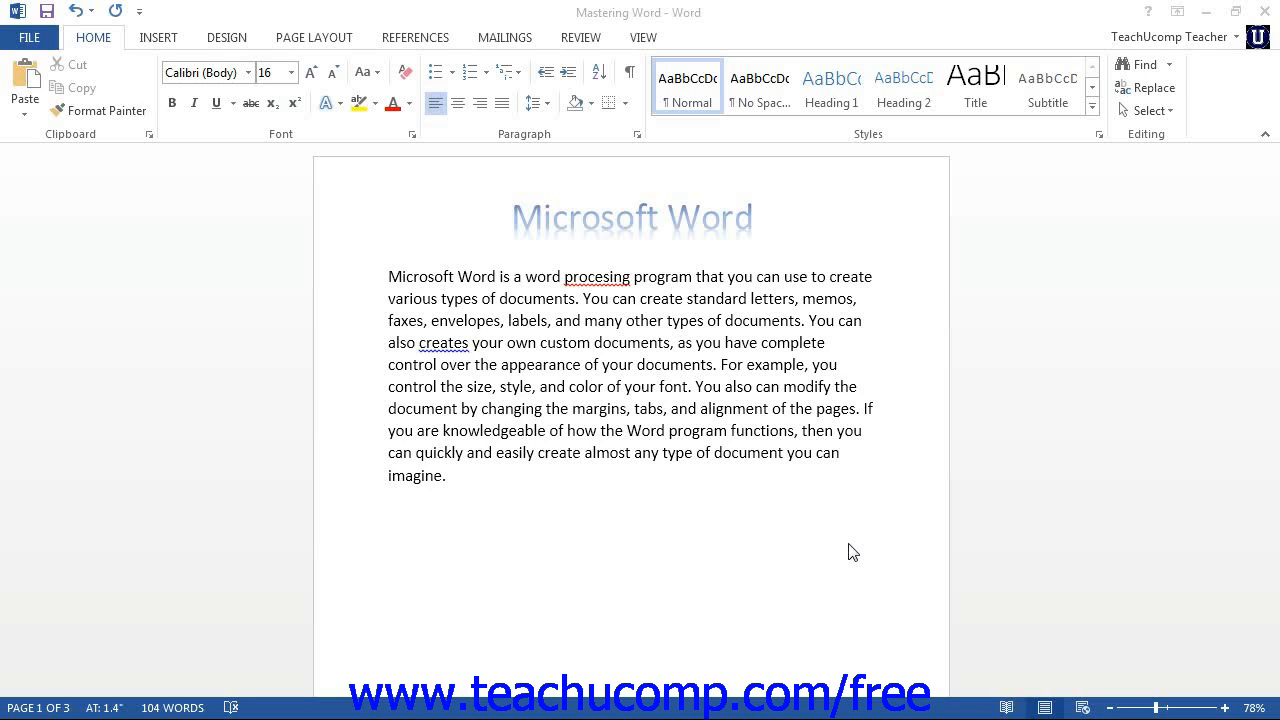
# - Place the insertion point just before the paragraph's first word, 'Microsoft'
pyautogui.click(382, 280)
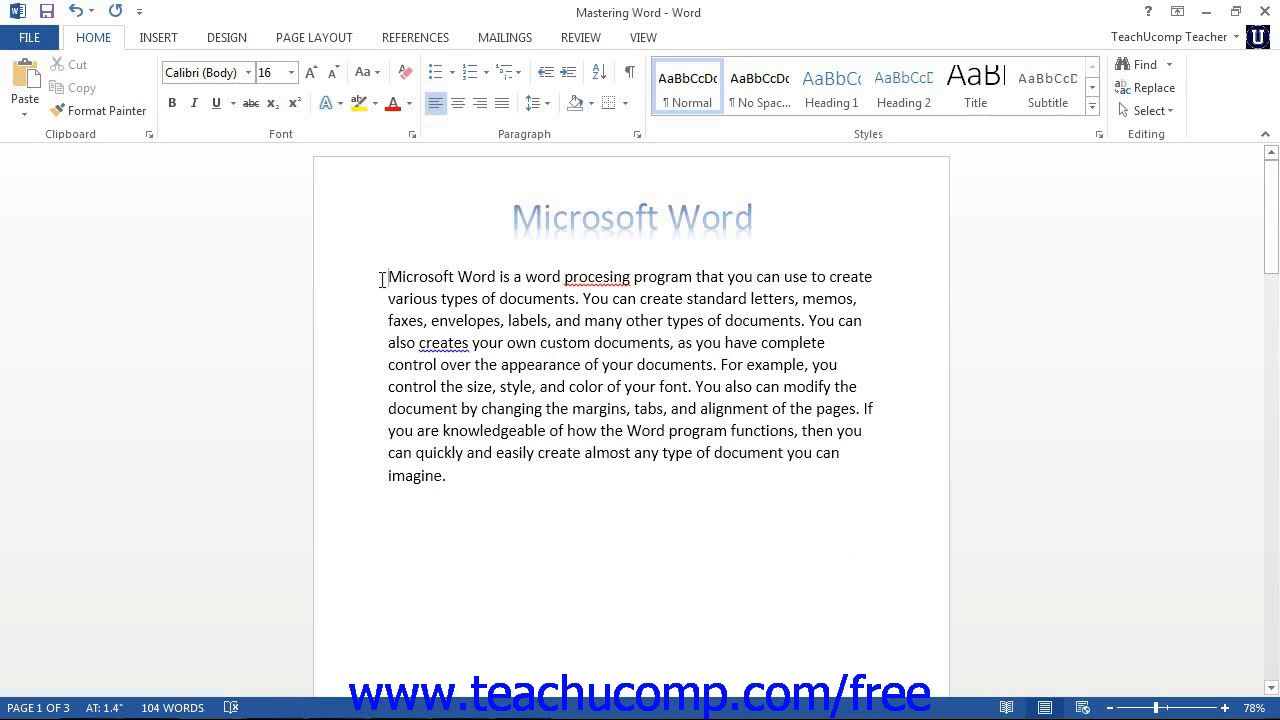
pyautogui.moveTo(436, 432)
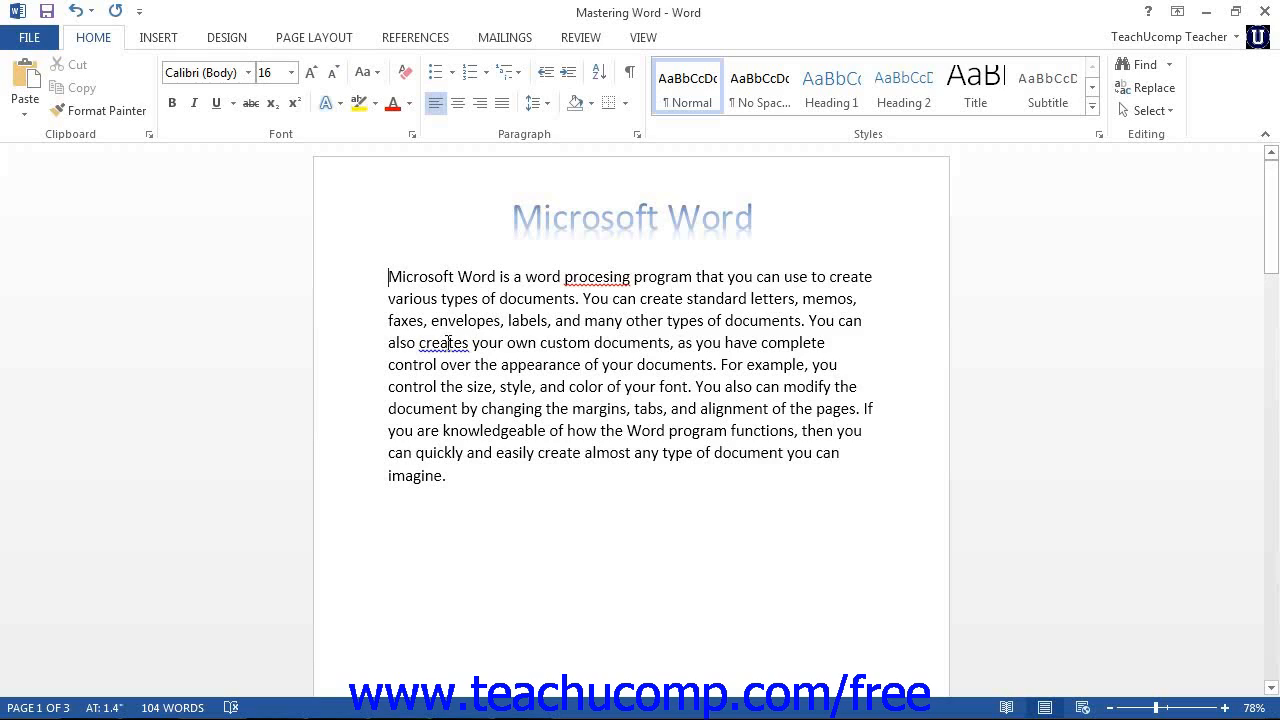
pyautogui.moveTo(452, 332)
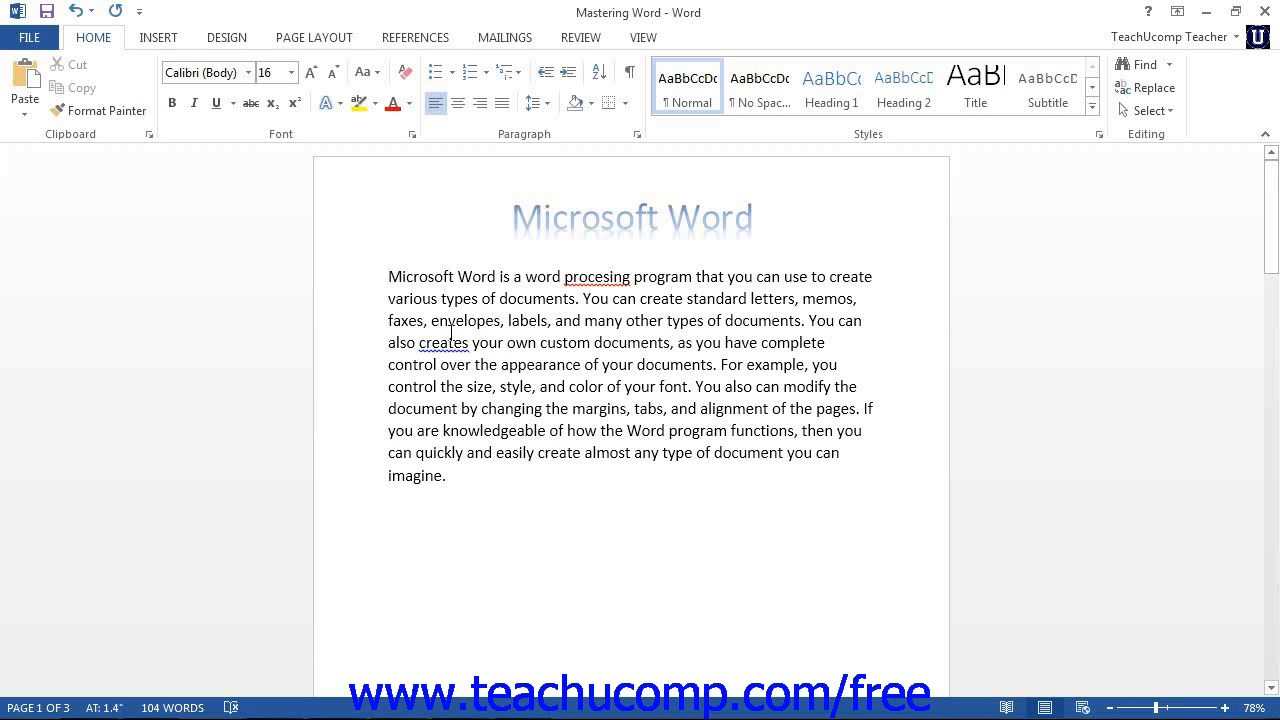